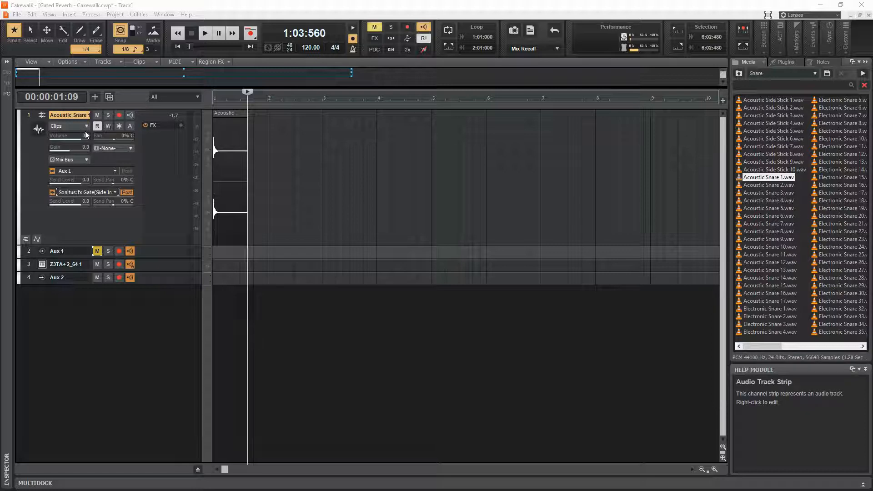
mouse_move(149, 234)
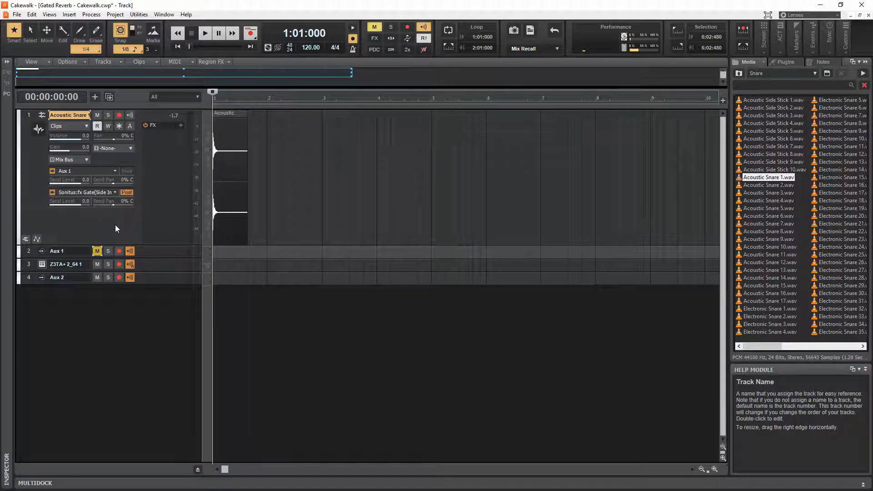
- Play back the snare hit, stop, and play it again to audition it
left_click(204, 33)
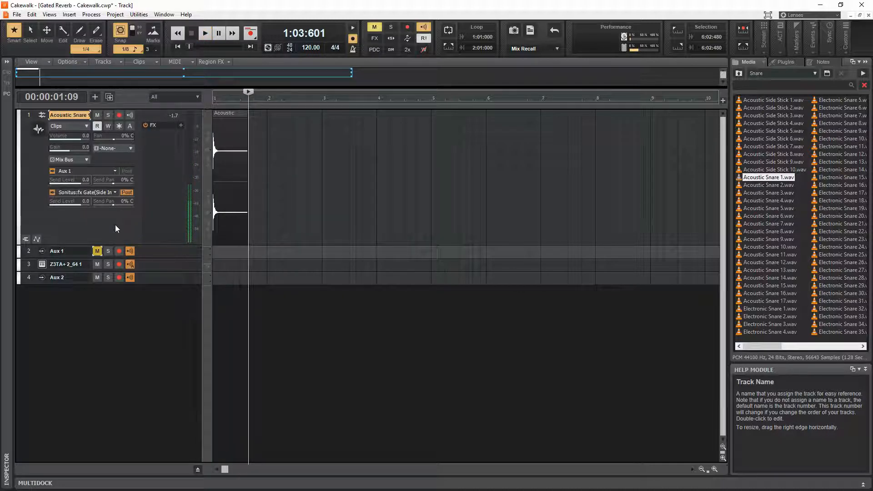
left_click(177, 32)
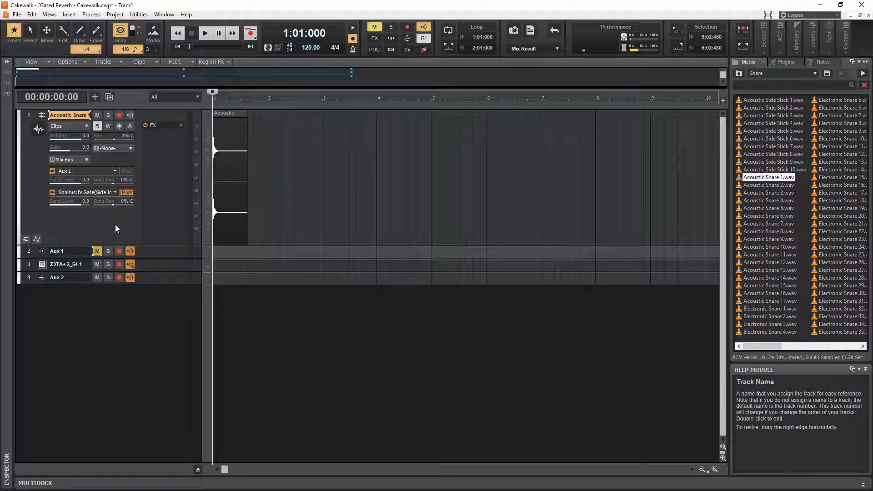
left_click(204, 32)
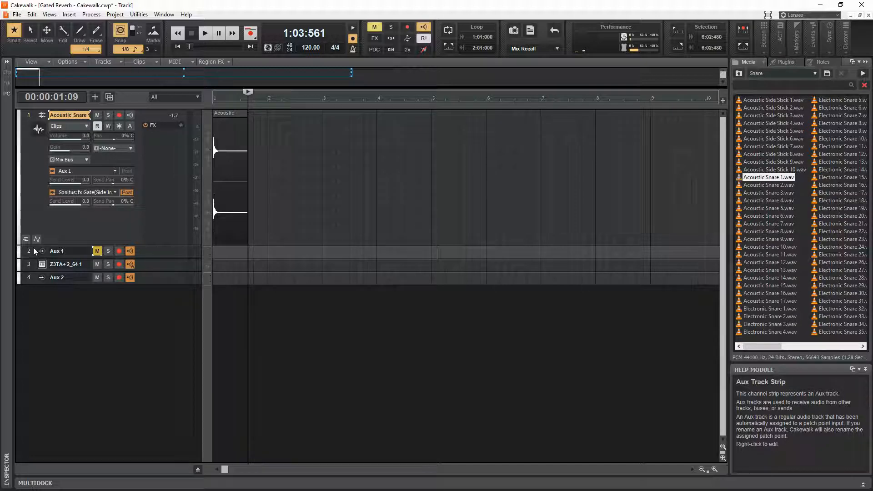
- Raise Aux 1's Sonitus Reverb dry level to 0.0 dB and close the plug-in
right_click(57, 250)
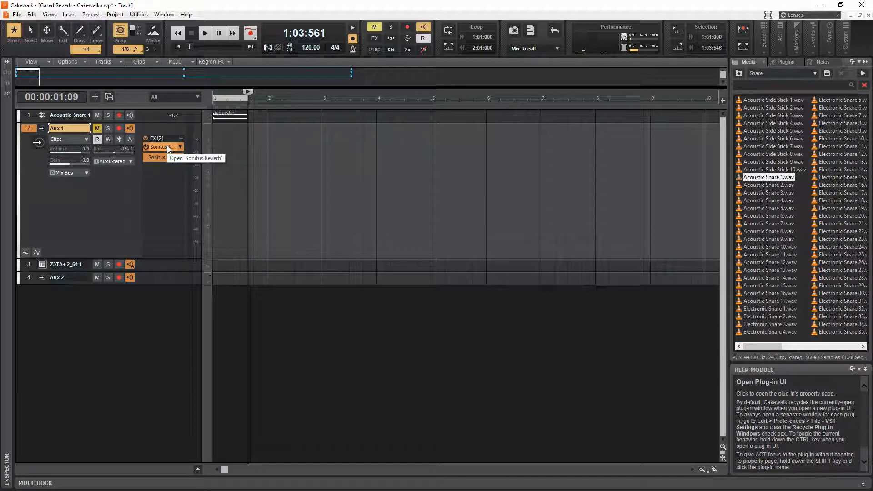
left_click(159, 147)
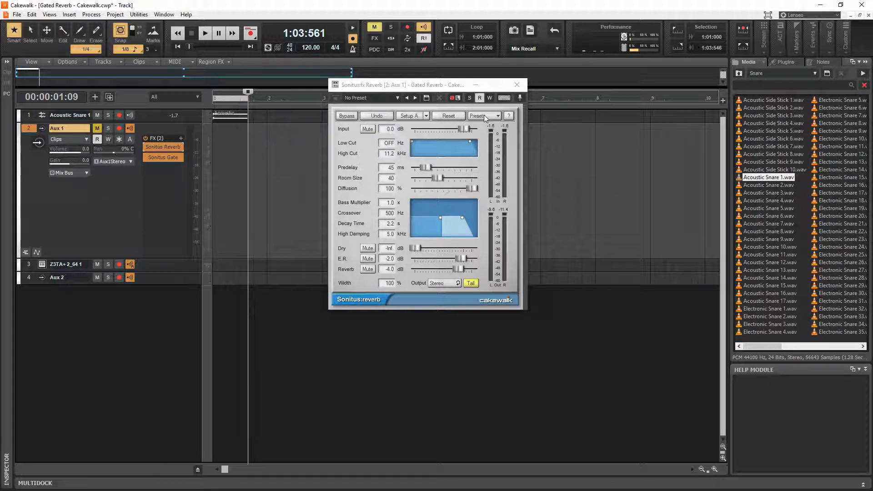
left_click(482, 116)
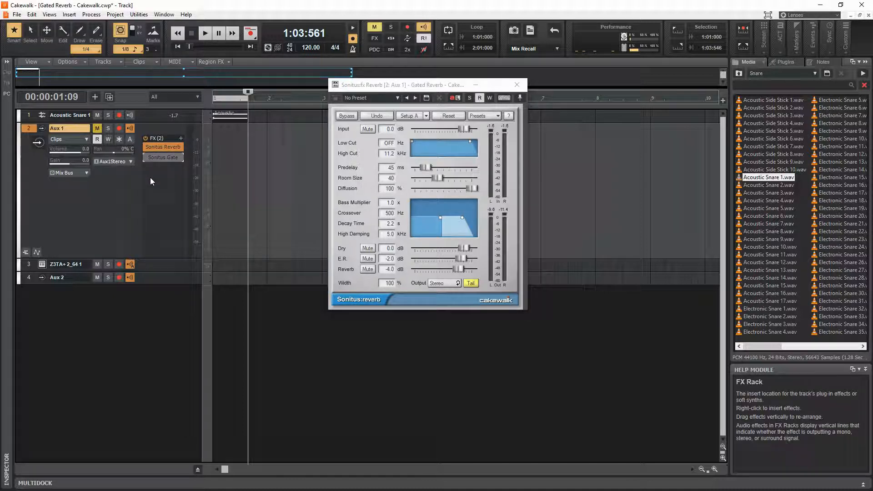
left_click(204, 33)
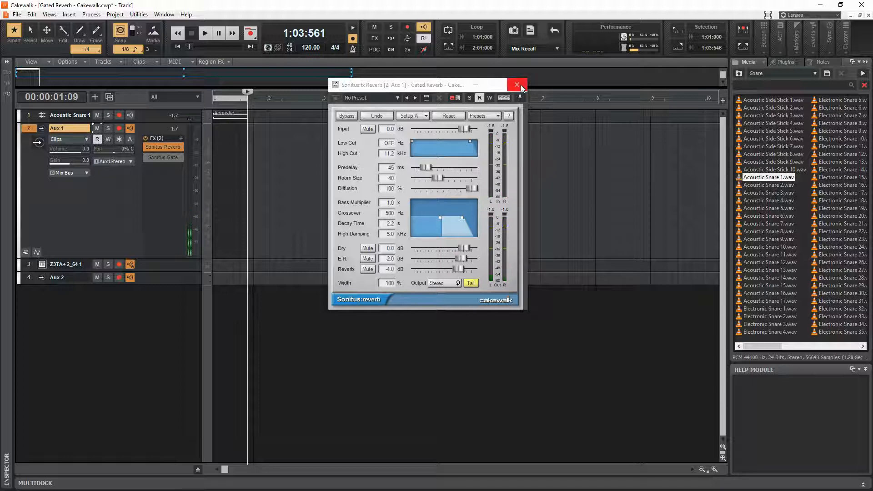
left_click(517, 85)
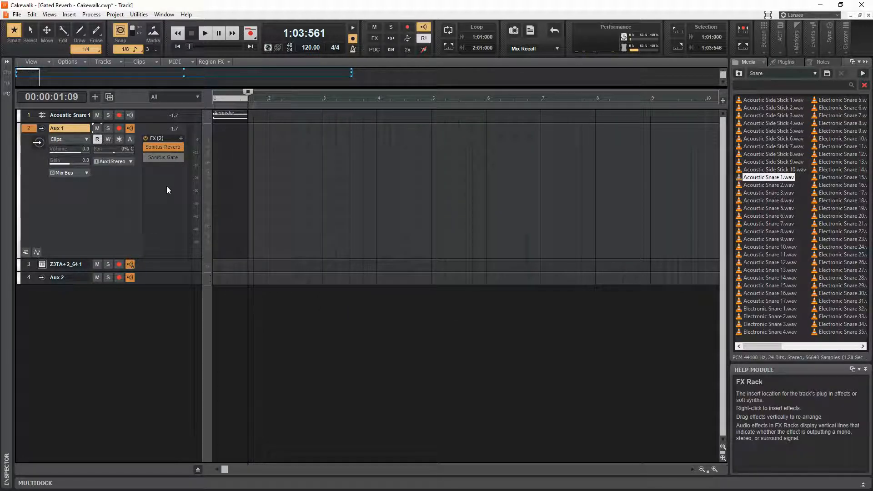
mouse_move(163, 157)
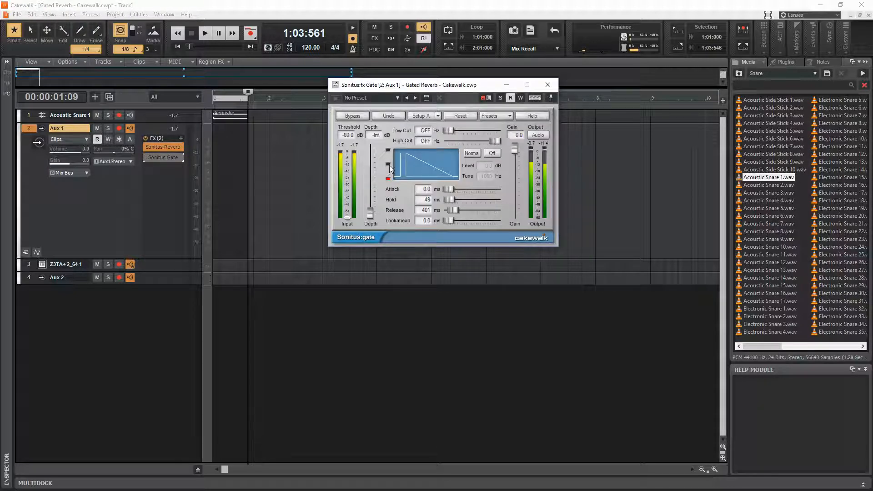
mouse_move(367, 159)
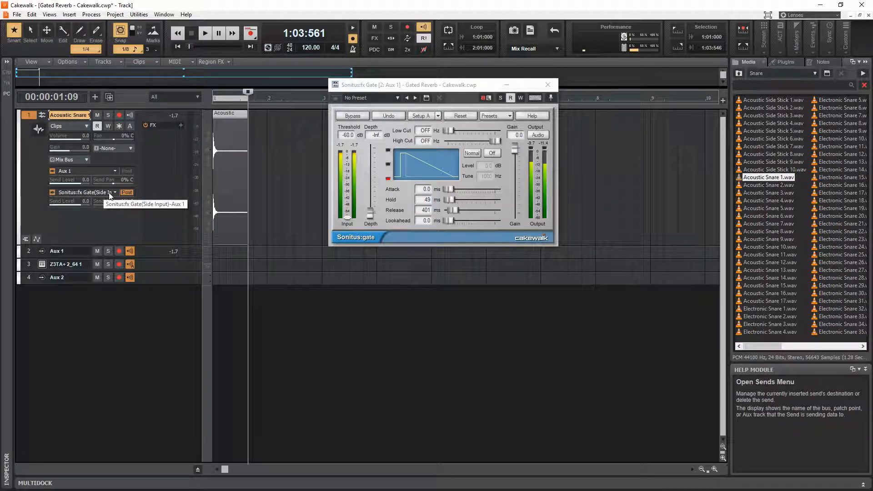
mouse_move(100, 199)
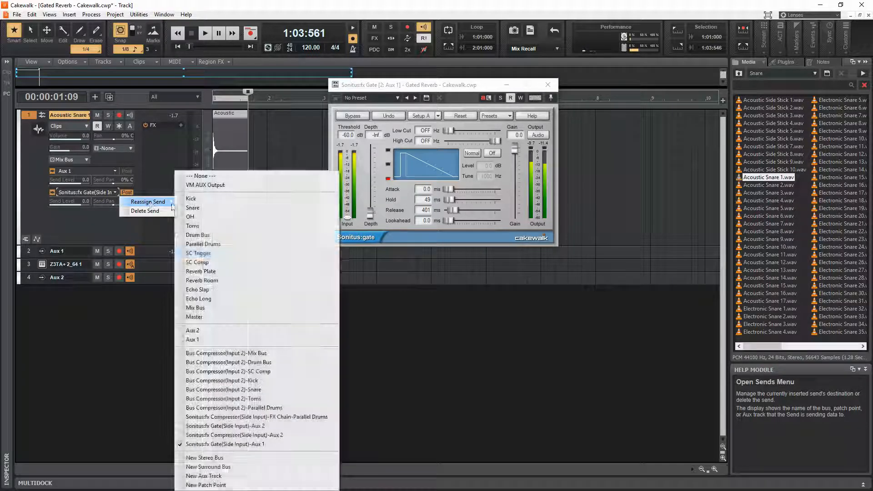
mouse_move(224, 445)
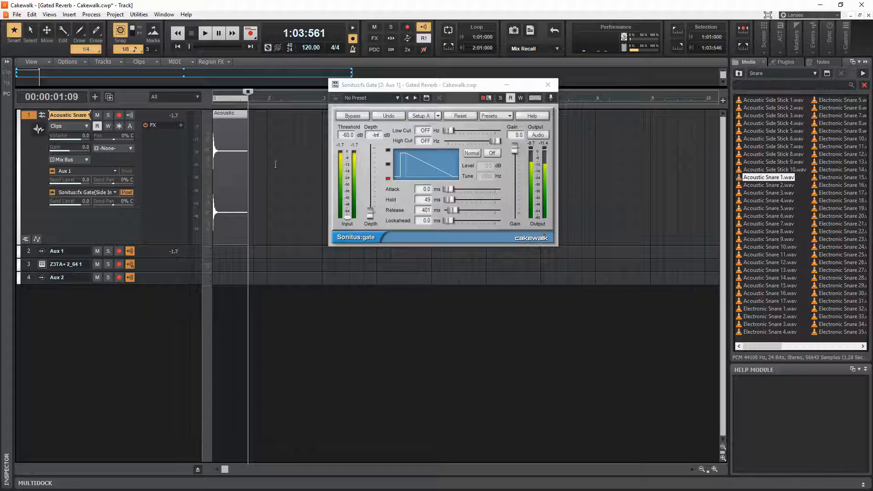
mouse_move(169, 222)
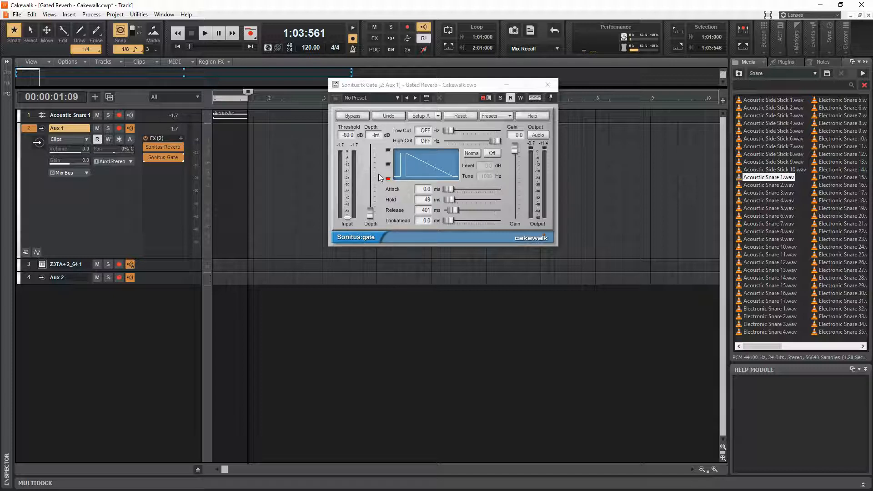
left_click(204, 33)
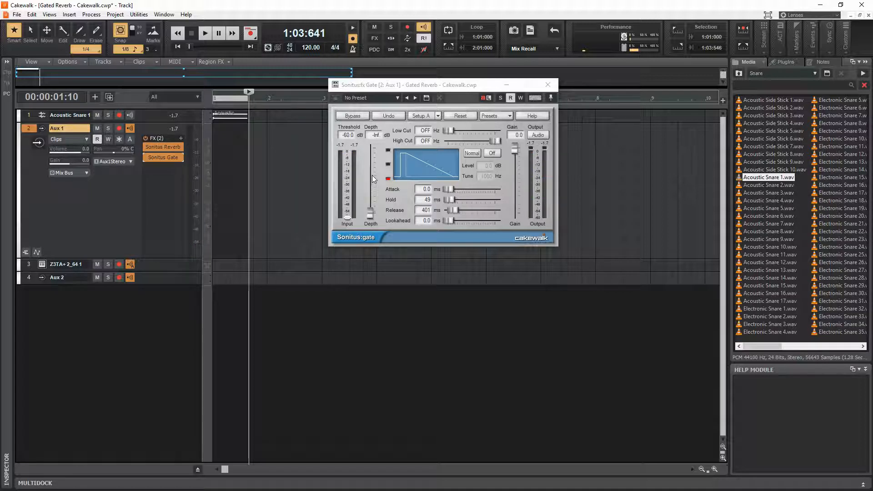
mouse_move(30, 117)
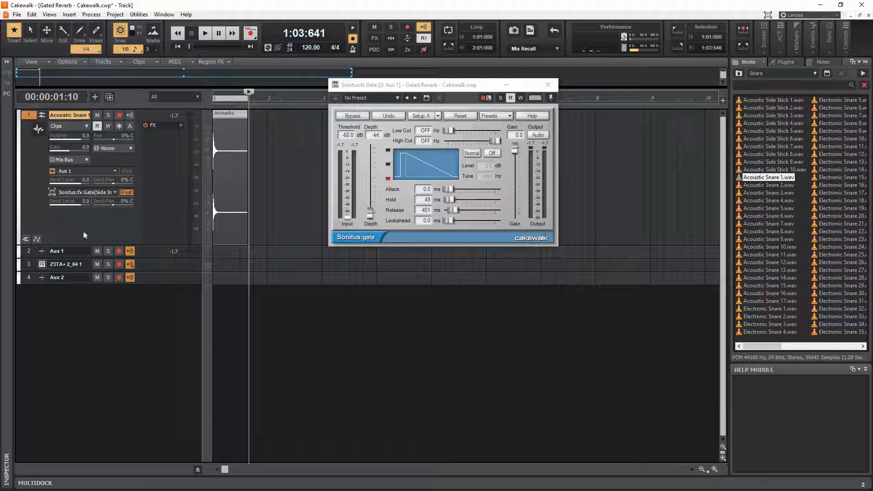
left_click(204, 33)
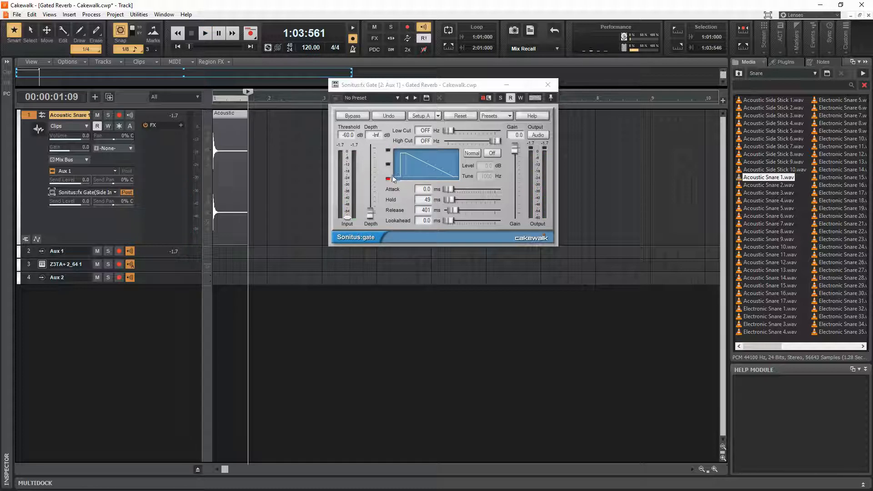
mouse_move(387, 205)
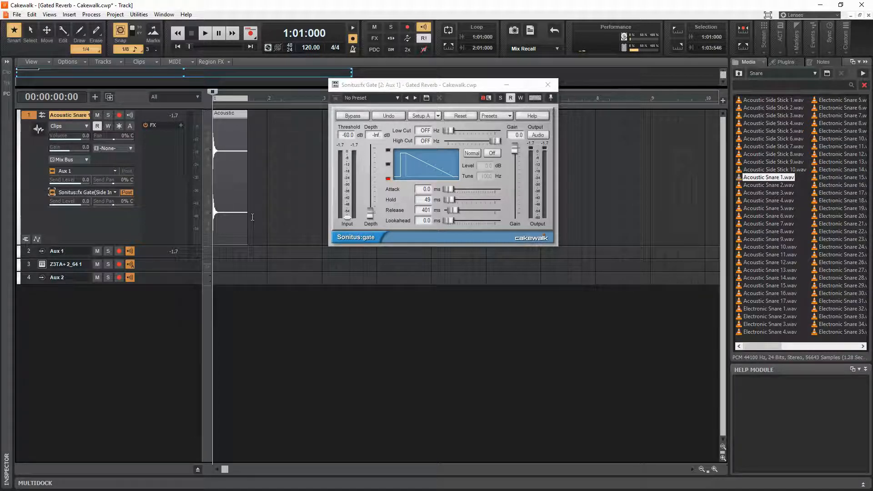
left_click(205, 33)
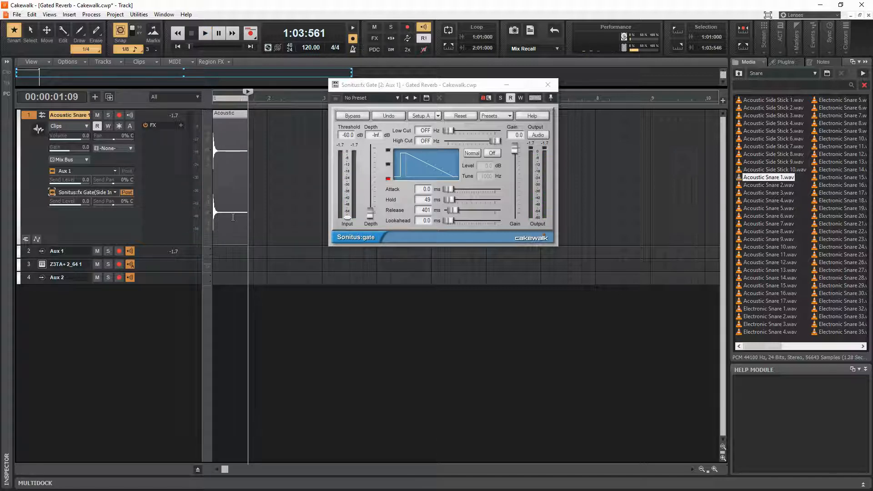
mouse_move(290, 181)
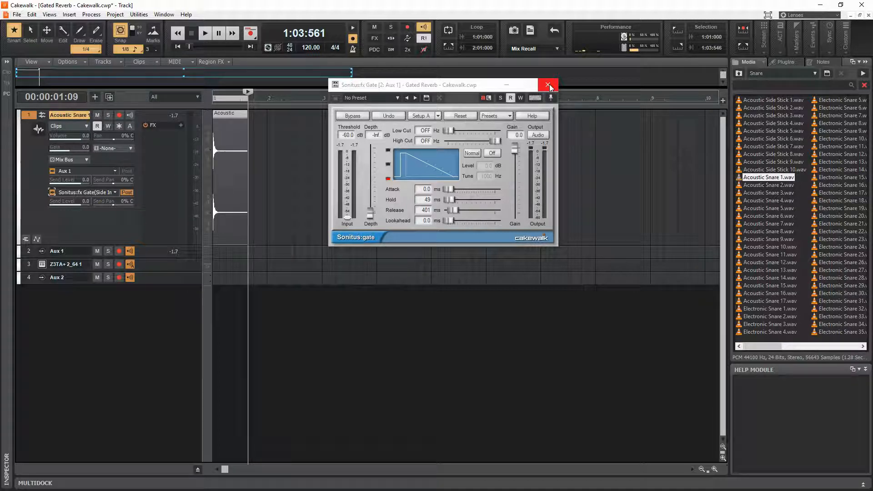
left_click(548, 85)
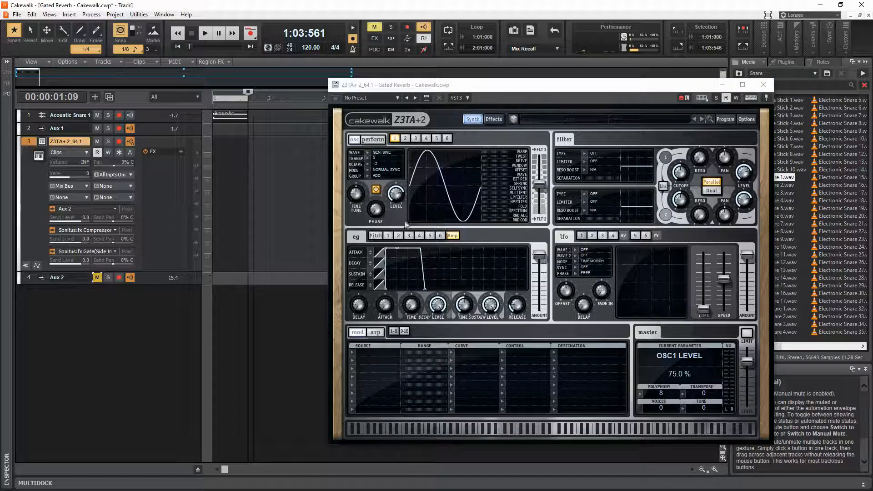
mouse_move(396, 227)
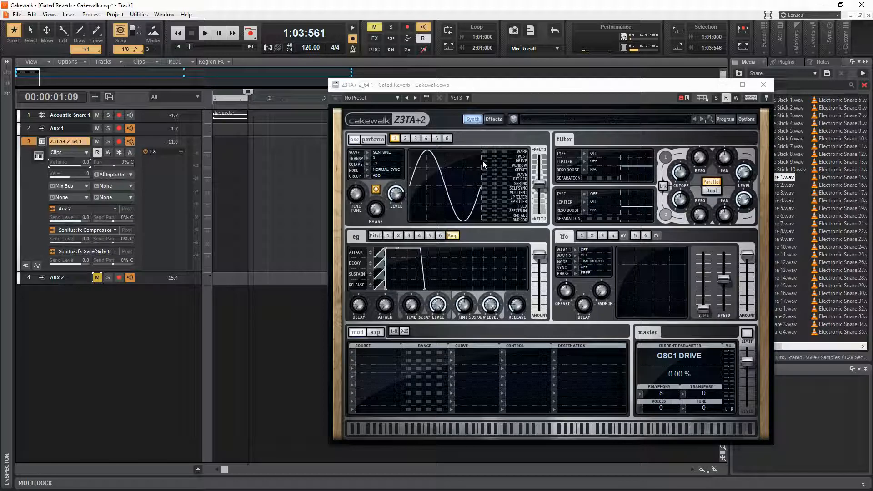
- Close the Z3TA+2 synth plug-in window
left_click(764, 85)
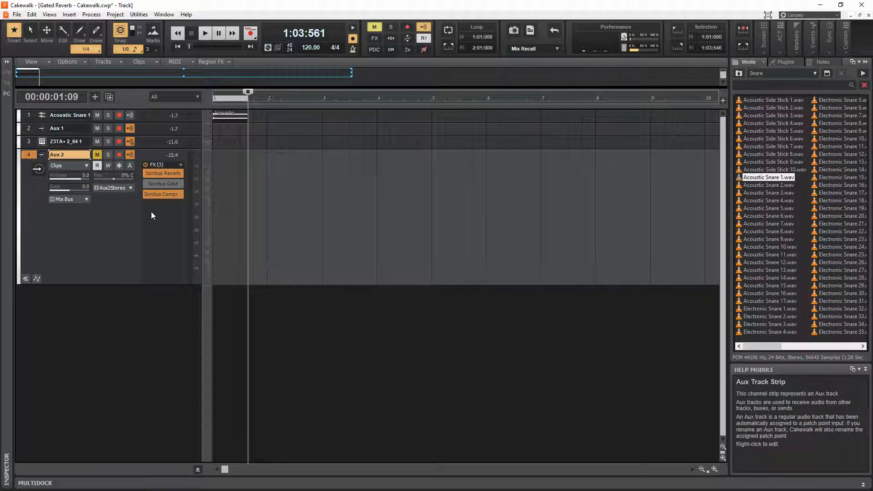
mouse_move(163, 174)
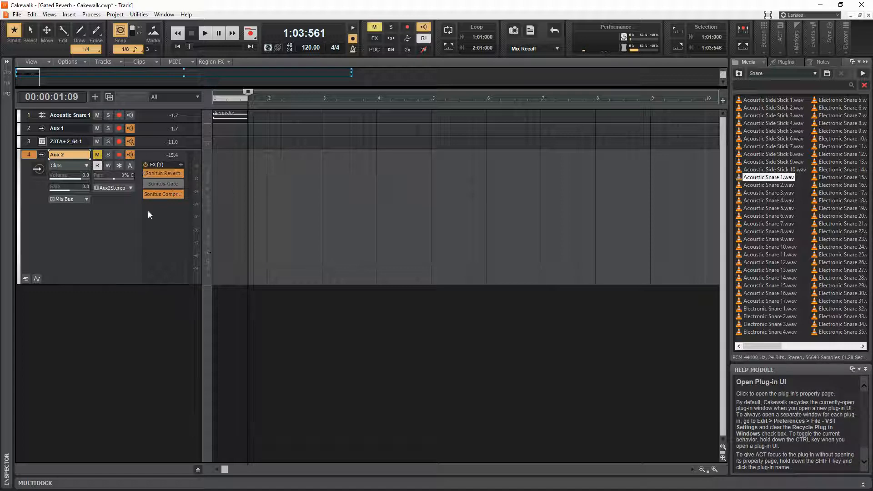
mouse_move(162, 194)
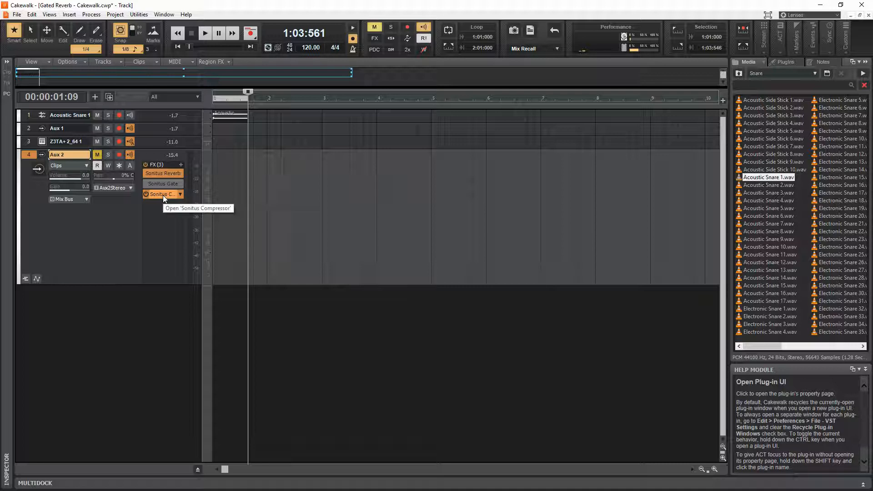
- Open Aux 2's Sonitus Compressor, review its settings, and close the window
left_click(161, 194)
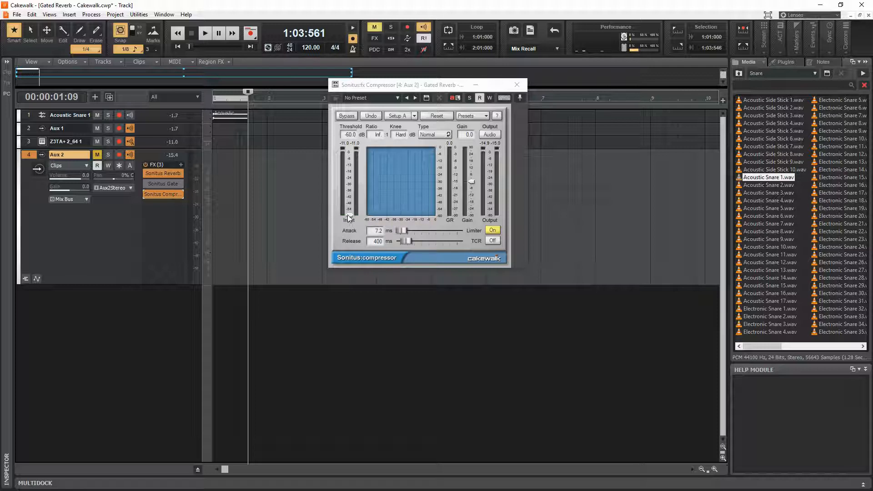
left_click_drag(348, 218, 348, 209)
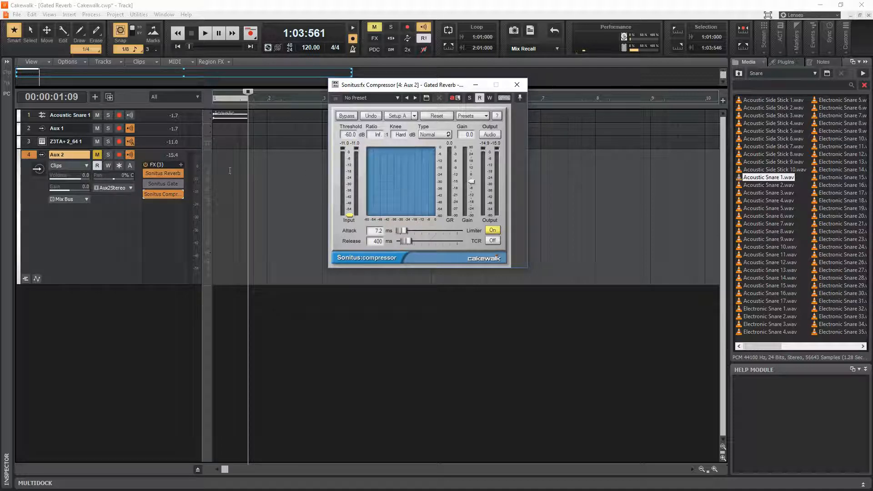
mouse_move(65, 141)
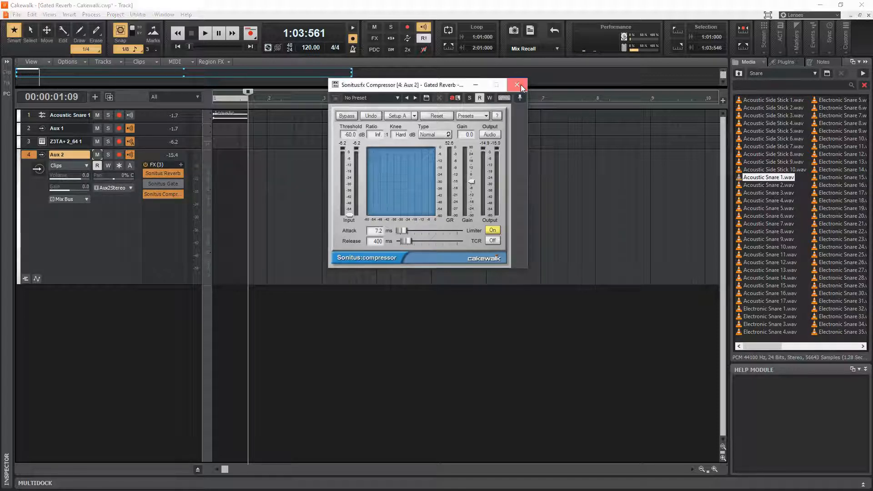
left_click(516, 85)
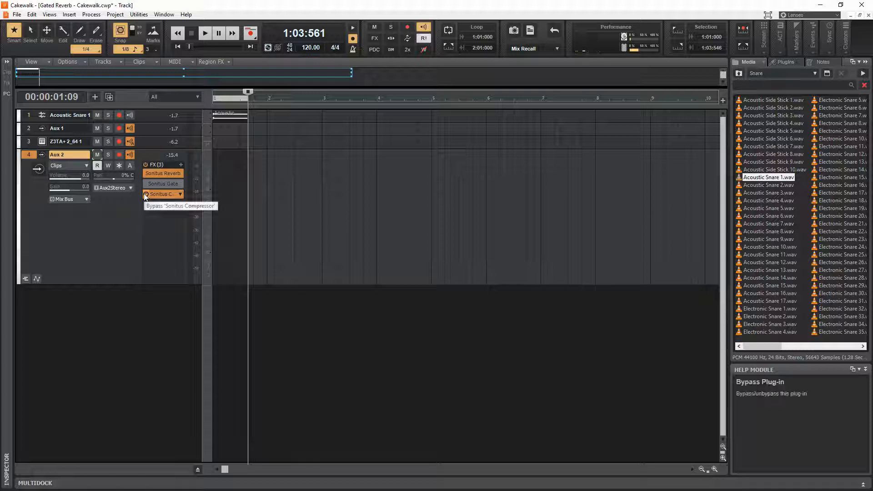
mouse_move(162, 184)
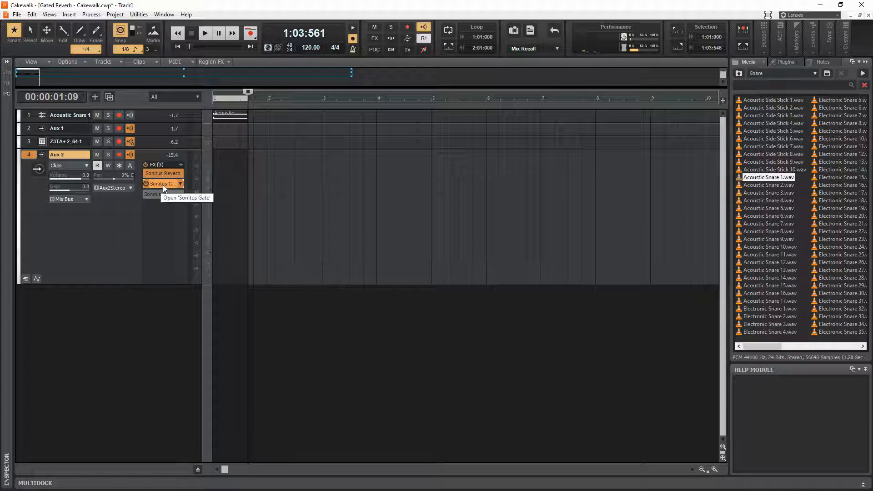
- Open Aux 2's Sonitus Gate and browse its Presets menu
left_click(161, 184)
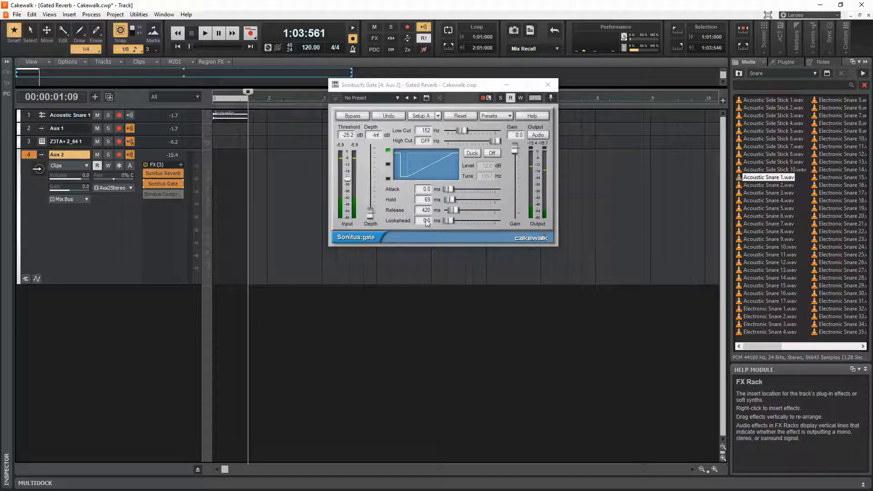
left_click(492, 116)
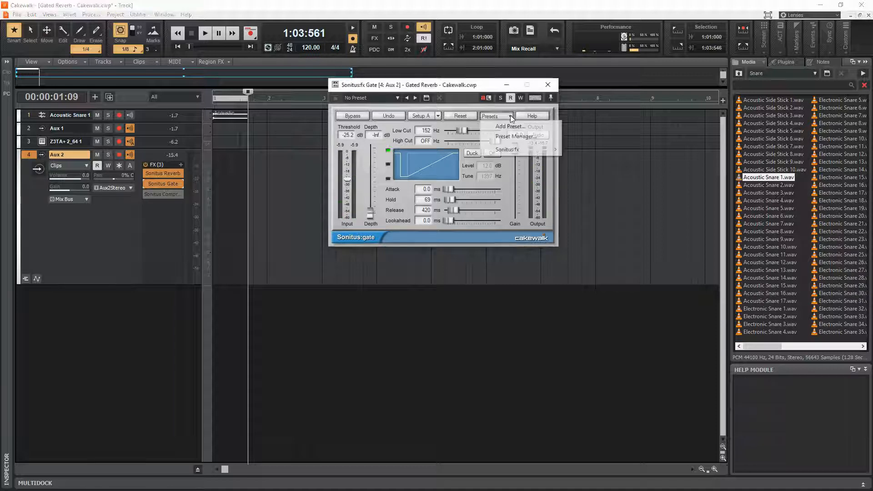
mouse_move(507, 149)
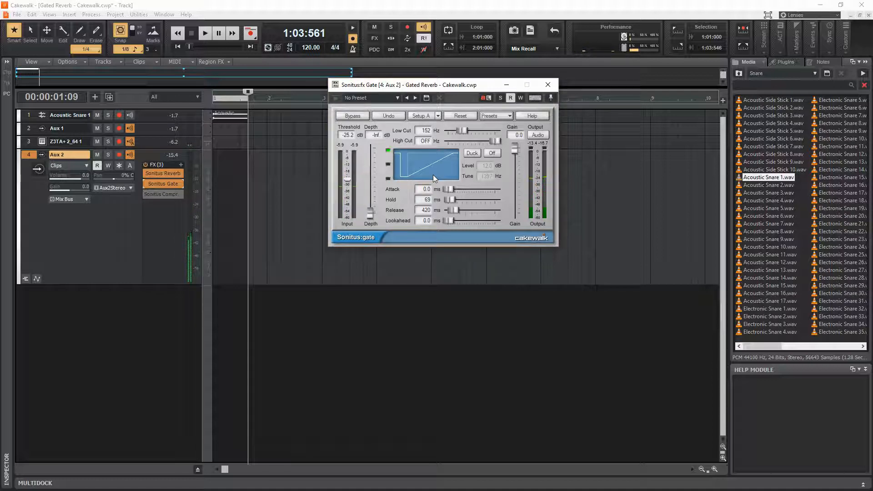
mouse_move(384, 205)
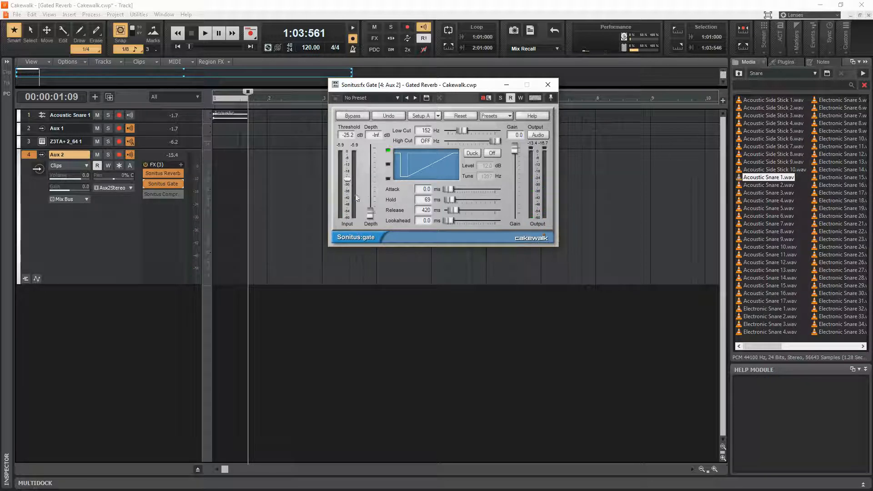
mouse_move(376, 195)
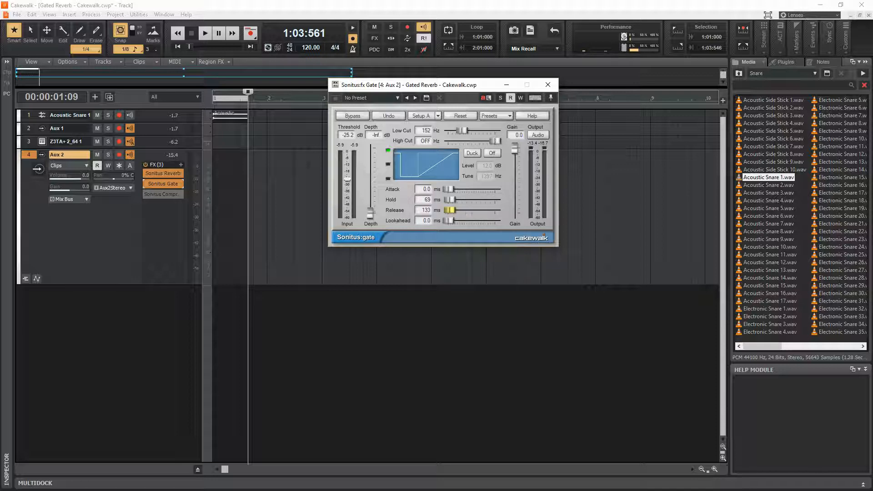
- Sweep the gate release and settle it at 406 ms, then set attack to 3.4 ms
left_click_drag(451, 210, 449, 210)
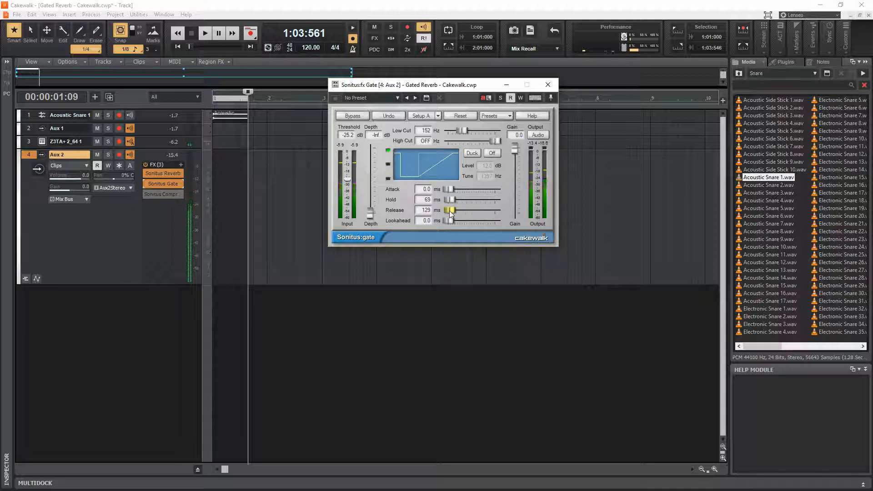
left_click_drag(450, 210, 458, 210)
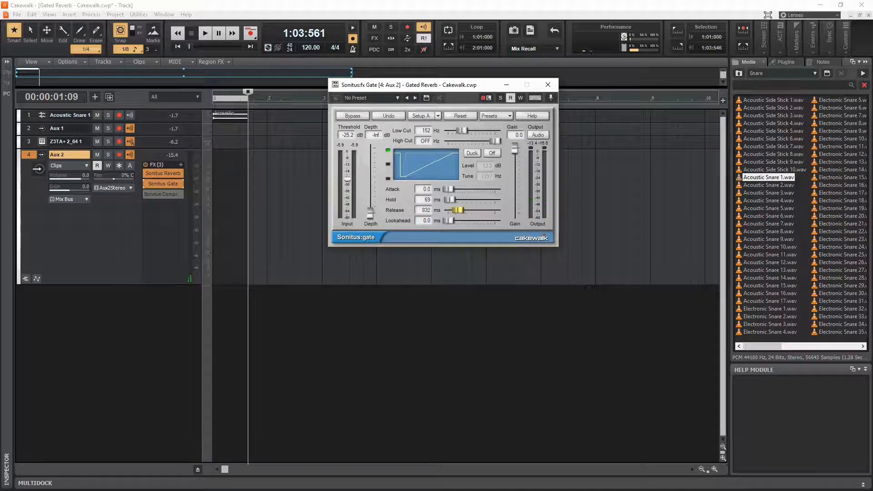
left_click_drag(457, 210, 459, 210)
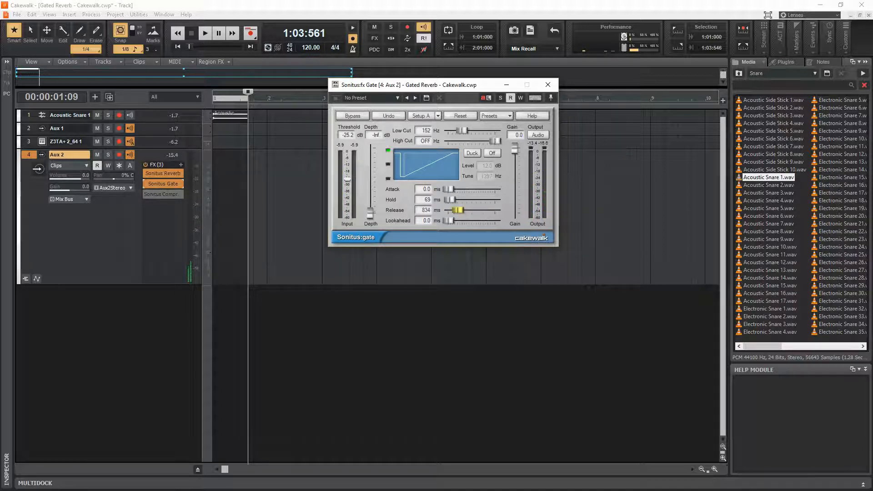
left_click_drag(457, 210, 453, 210)
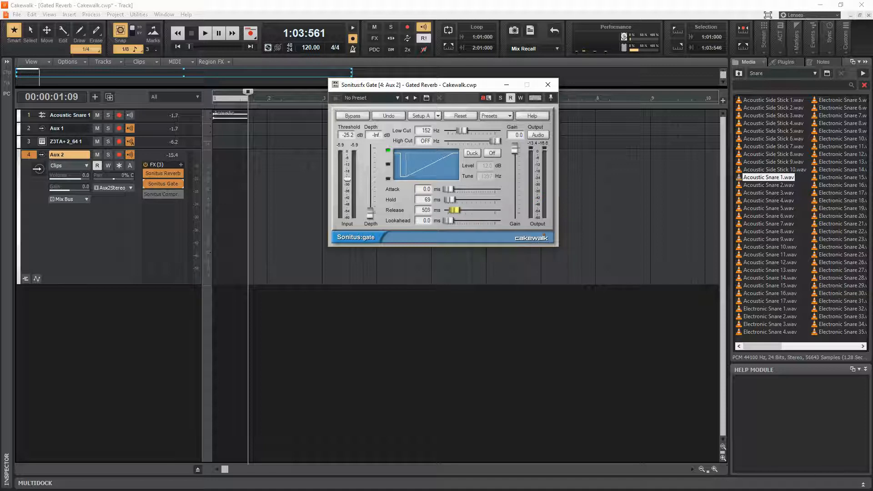
left_click_drag(455, 210, 451, 210)
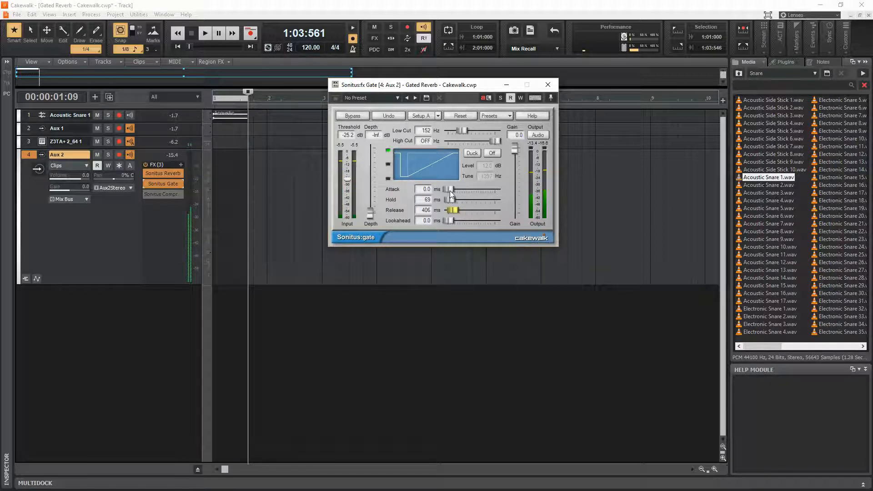
left_click_drag(446, 189, 451, 188)
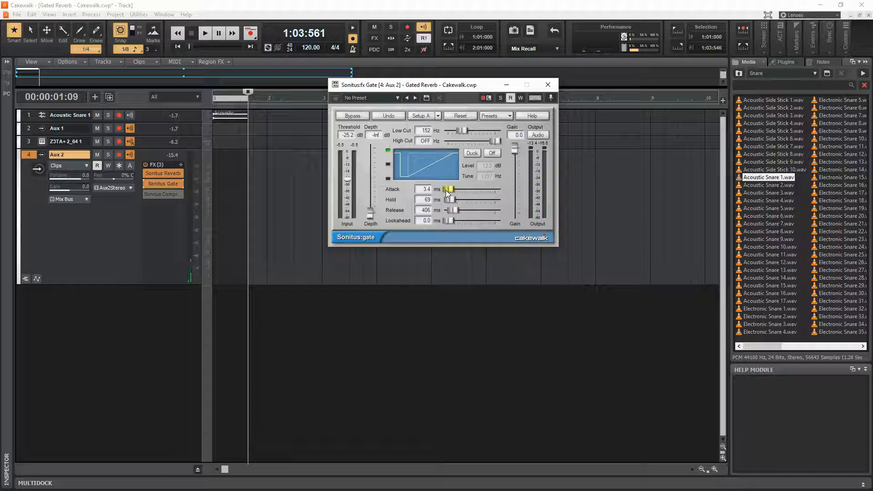